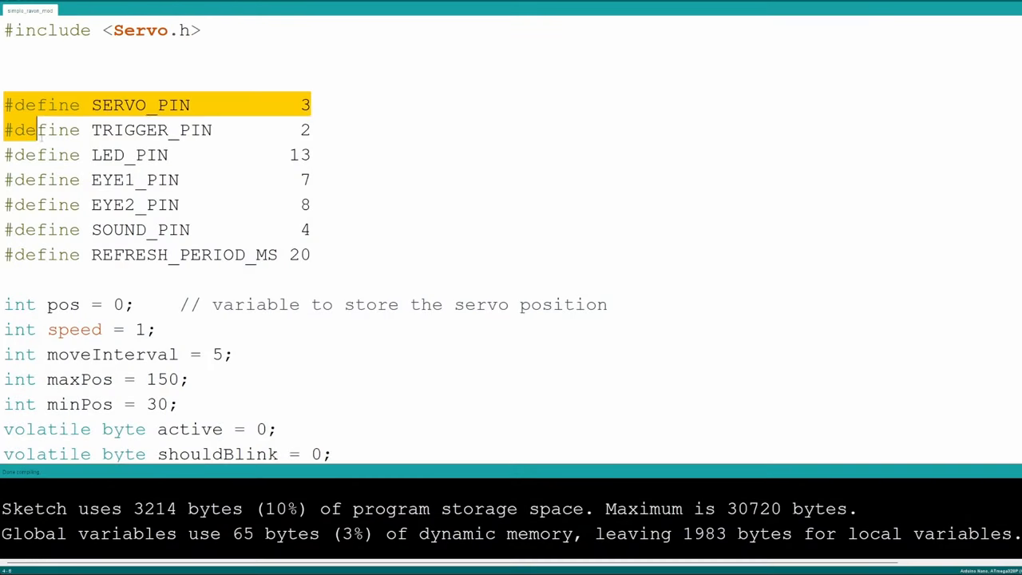
Highlight the pin definitions, then reveal setup() with attachInterrupt and the start of loop().
drag(40, 131, 309, 230)
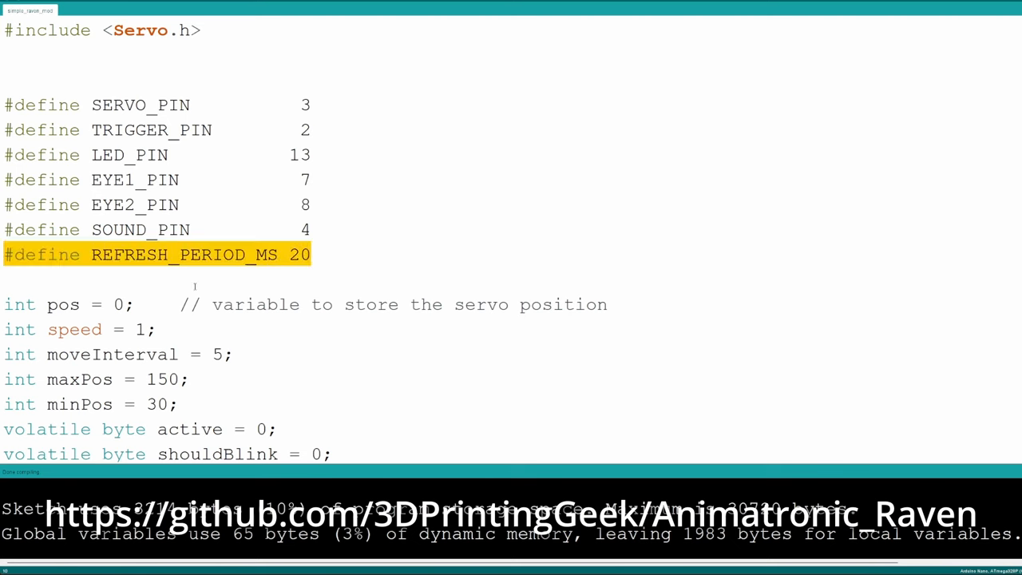
scroll(down, 3)
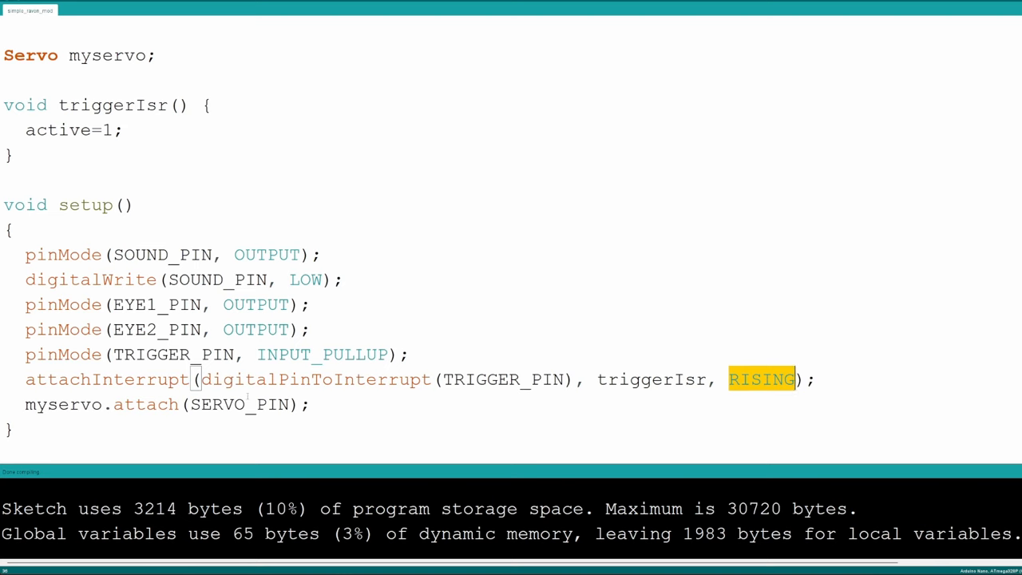
scroll(down, 3)
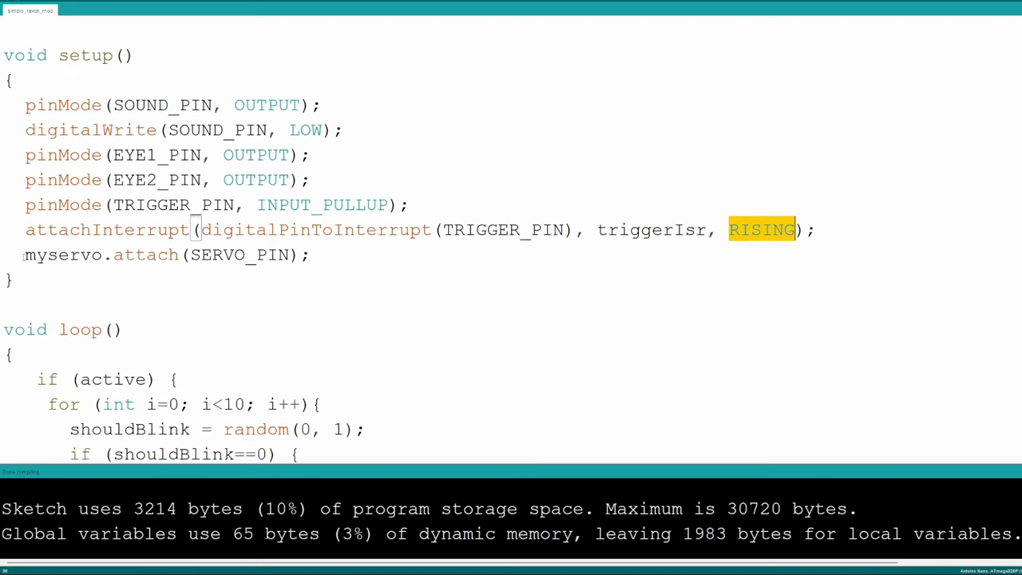